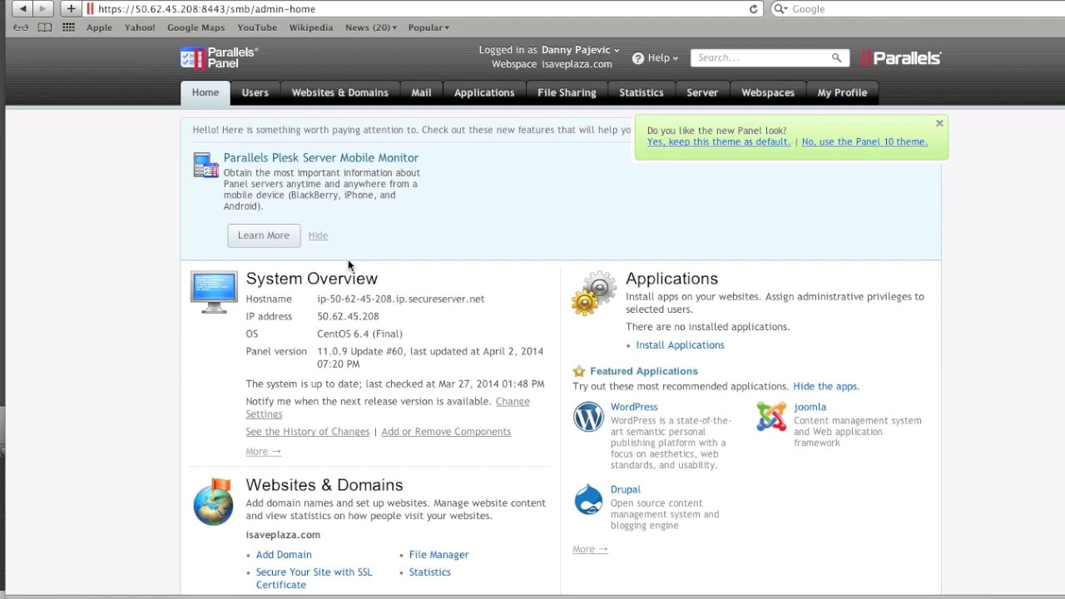
# Step: Go to Websites & Domains and open the FTP Access settings
pyautogui.click(339, 93)
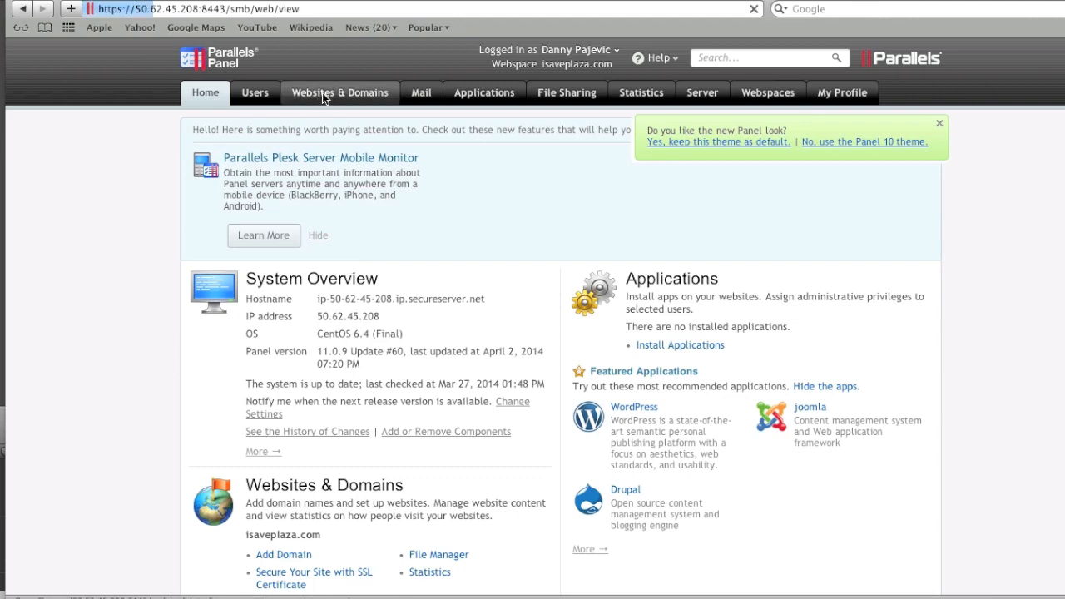
pyautogui.click(340, 92)
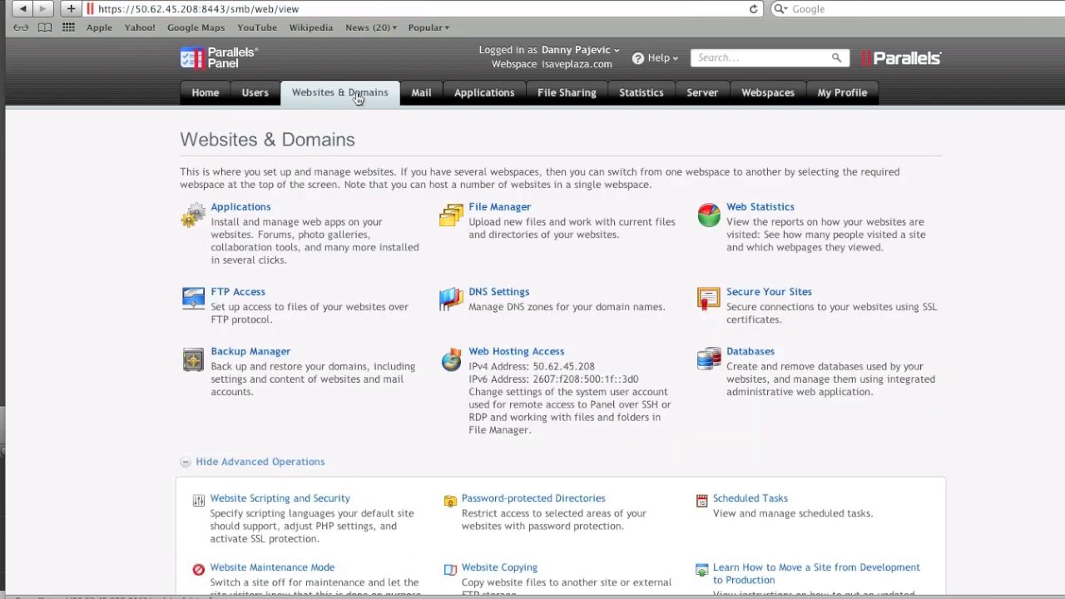
pyautogui.moveTo(385, 288)
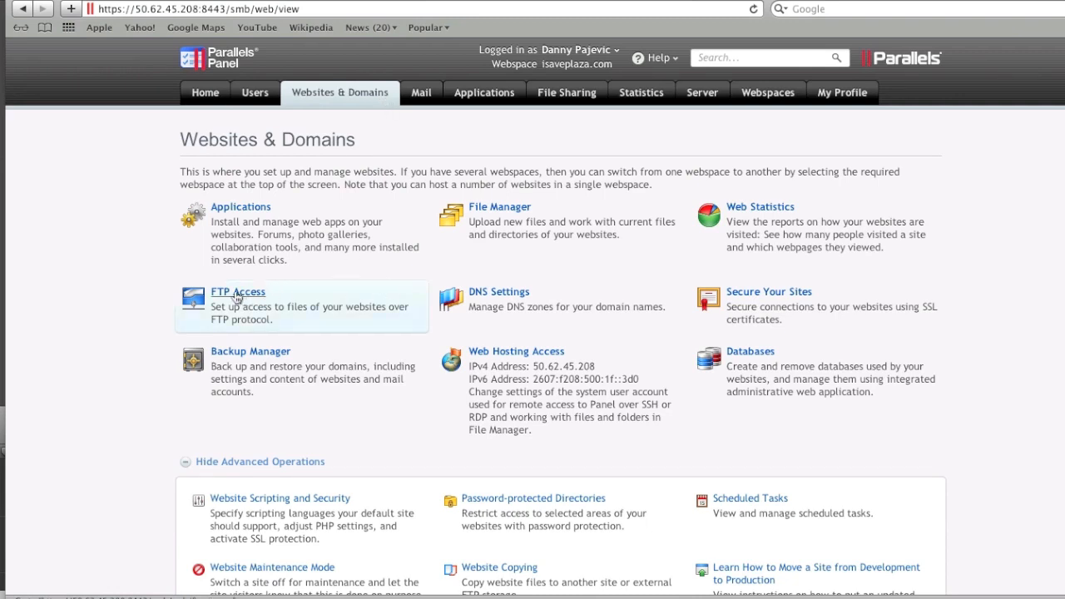
pyautogui.click(238, 292)
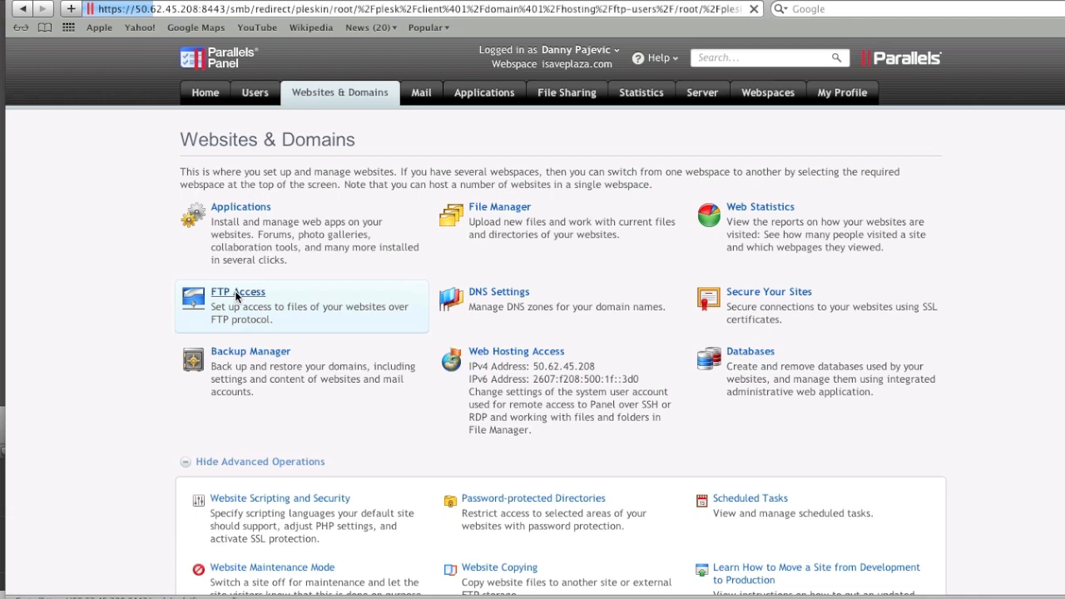
# Step: Show the isaveplaza.com FTP Accounts page listing the single isaveplaza account
pyautogui.click(237, 292)
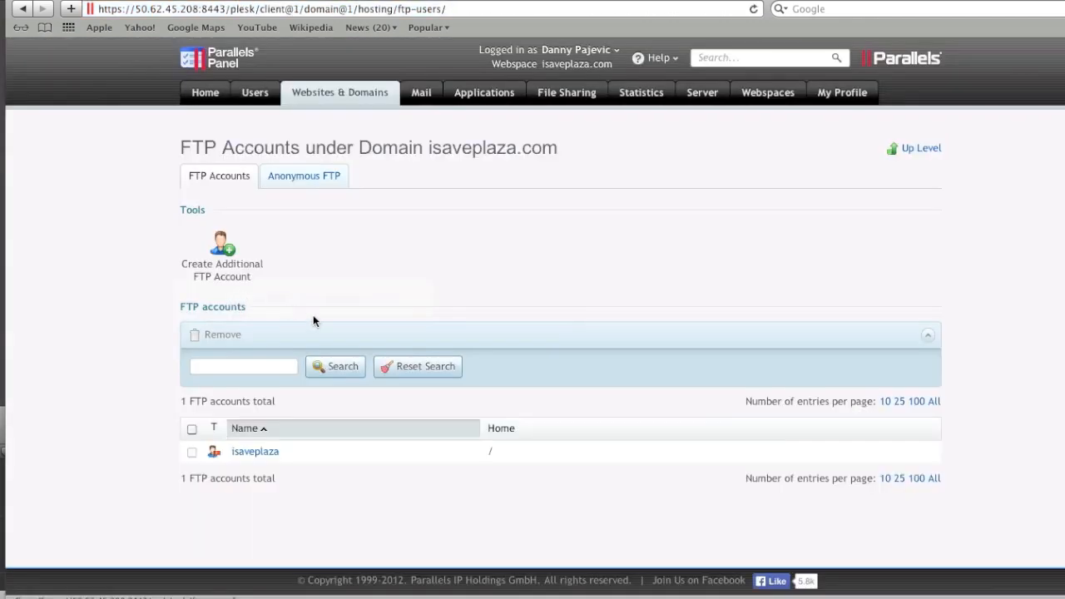
pyautogui.moveTo(264, 307)
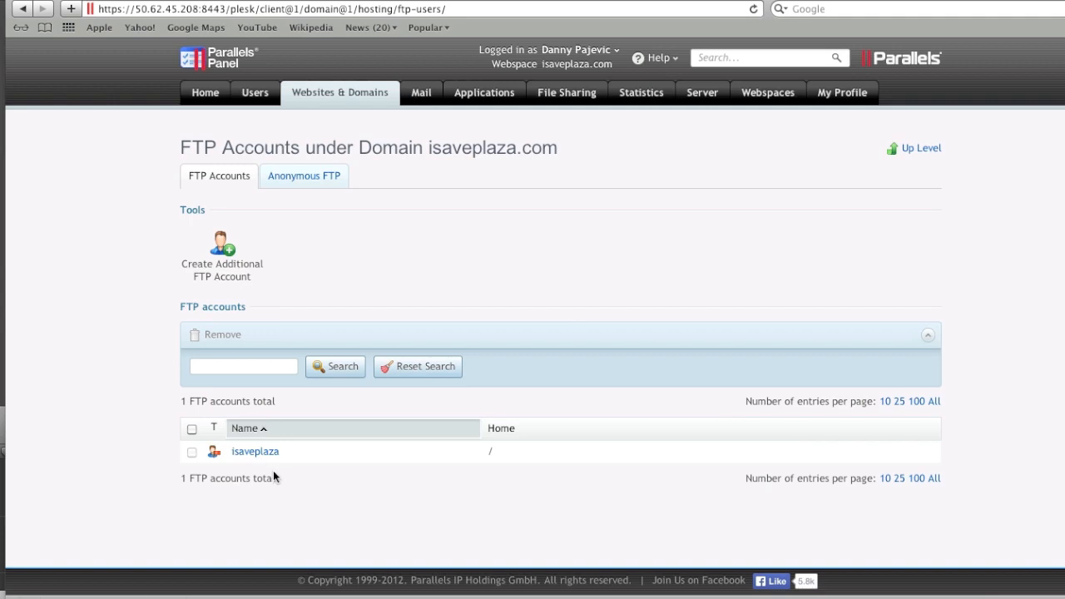
pyautogui.moveTo(289, 380)
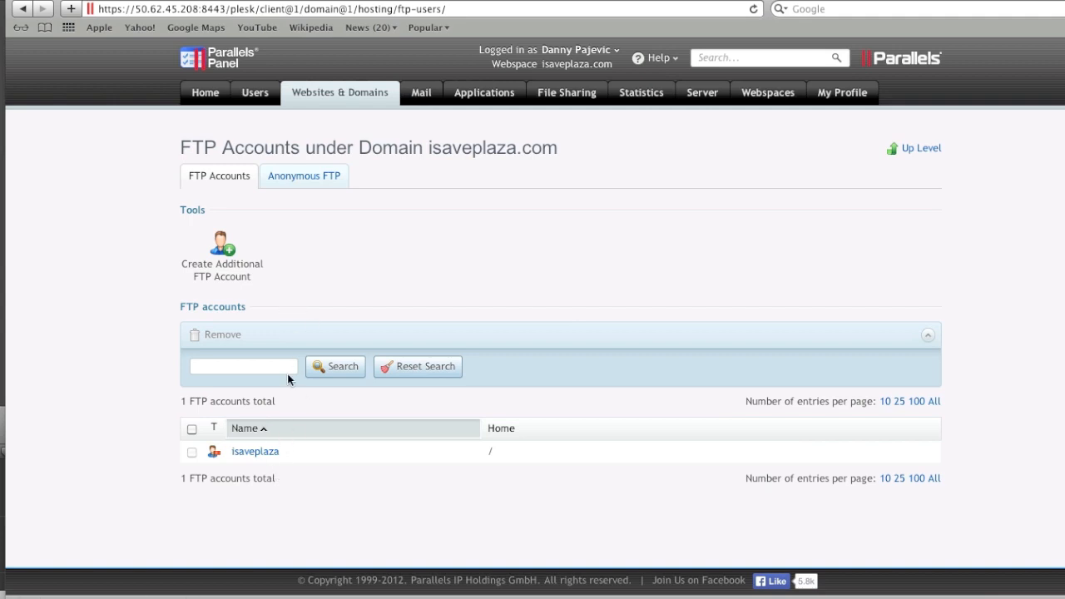
pyautogui.moveTo(254, 451)
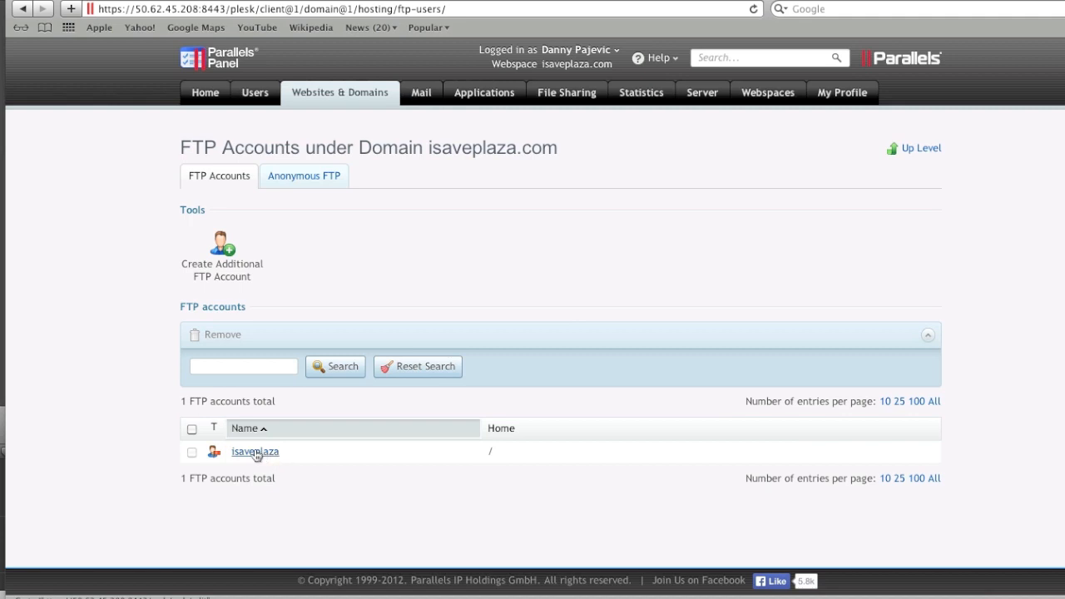
pyautogui.moveTo(252, 470)
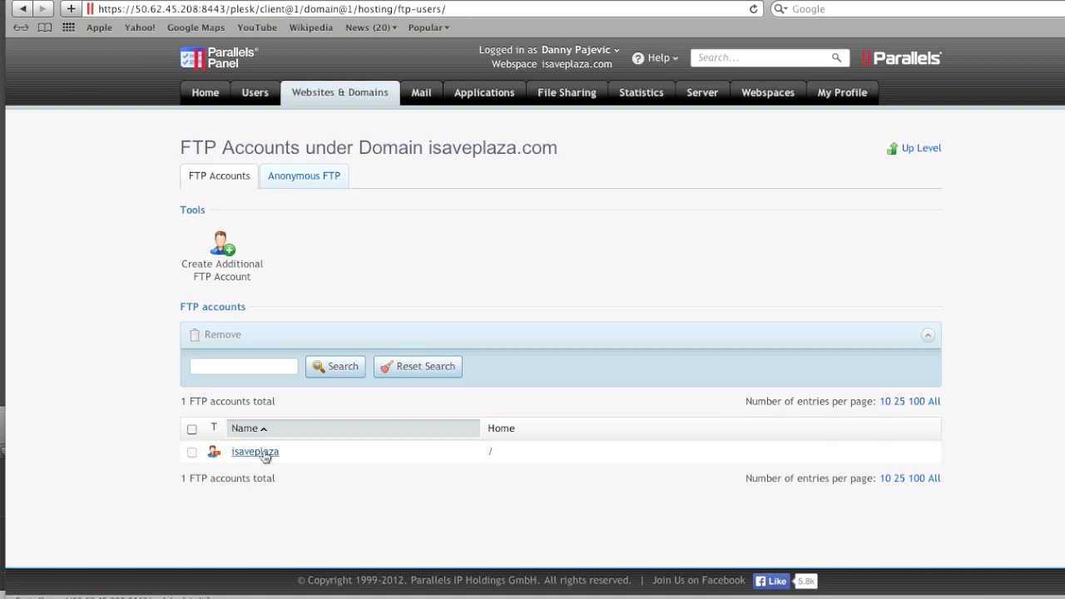
pyautogui.moveTo(255, 457)
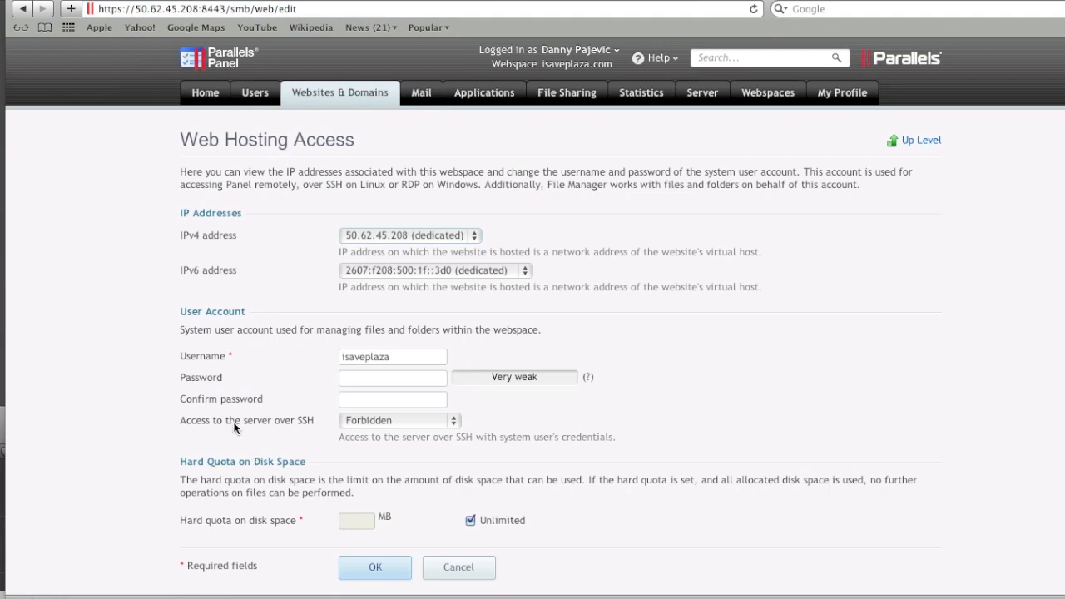
pyautogui.moveTo(310, 432)
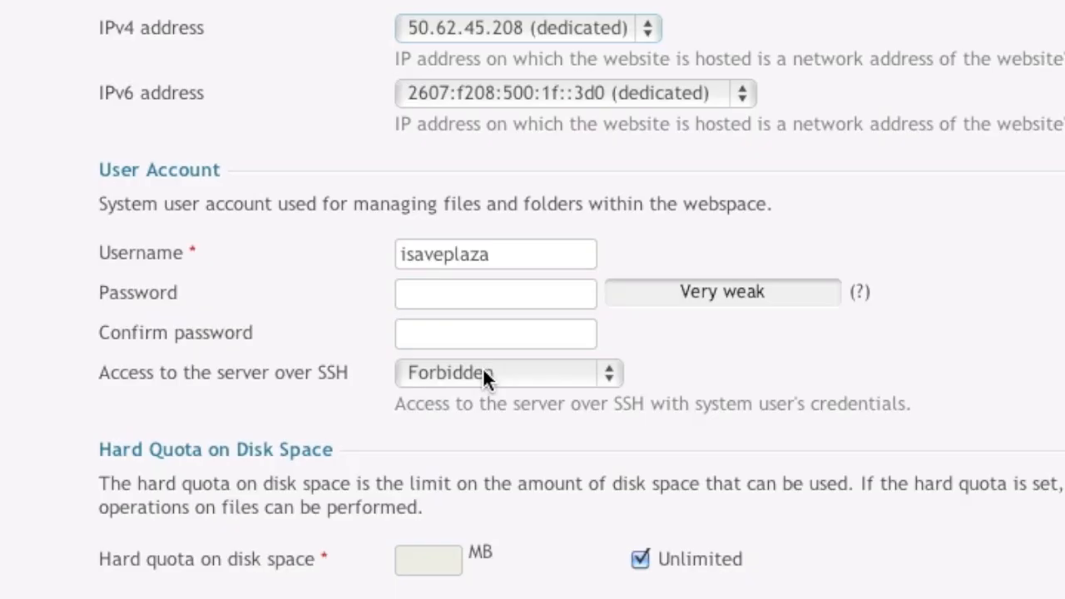
# Step: Set SSH server access for isaveplaza to /bin/bash and save the web hosting settings
pyautogui.click(508, 373)
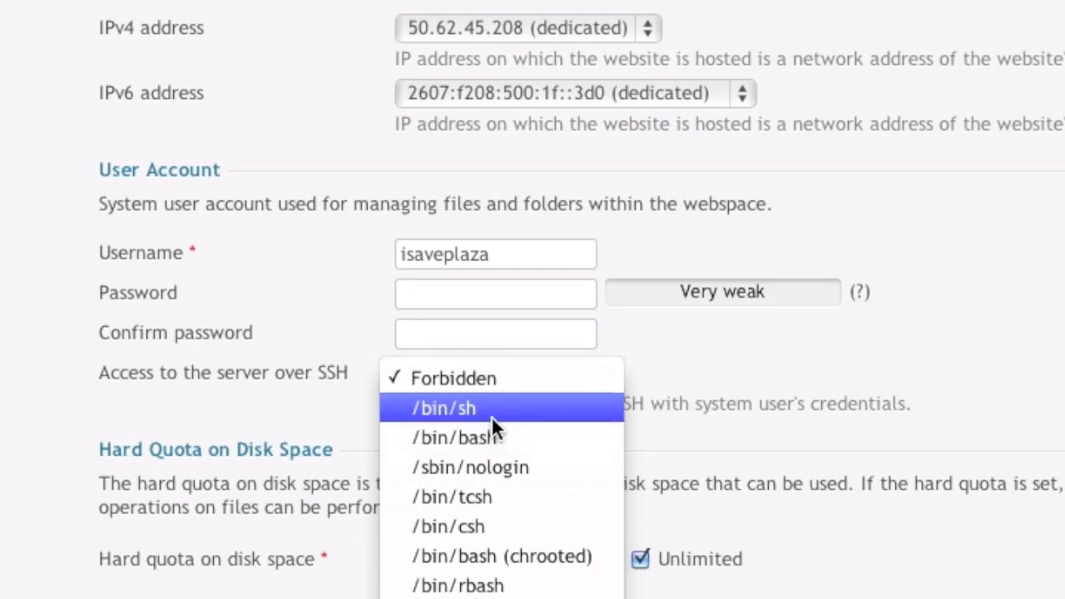
pyautogui.moveTo(482, 449)
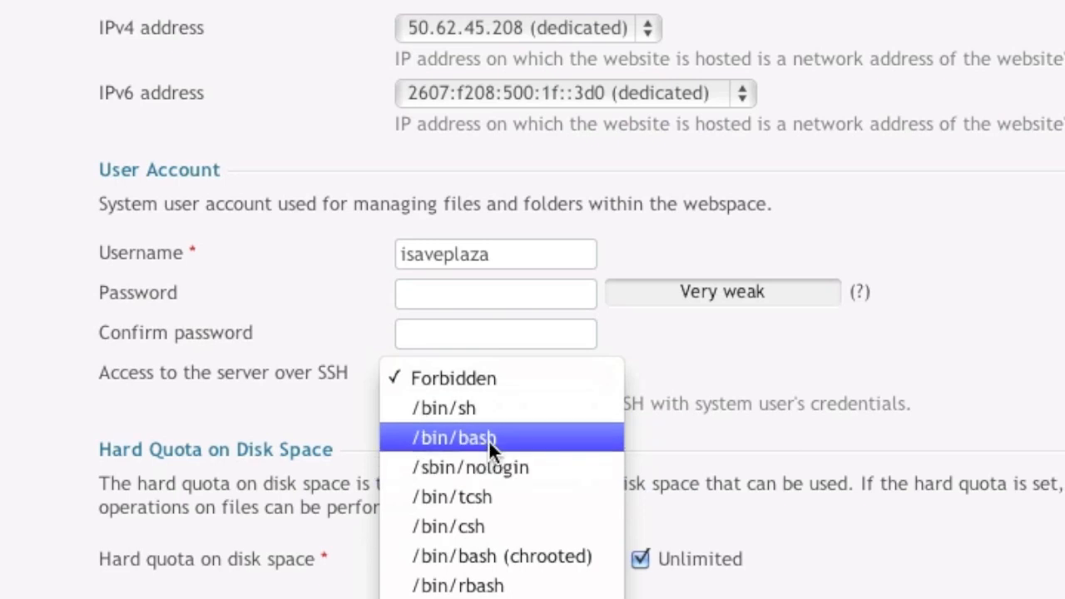
pyautogui.click(453, 438)
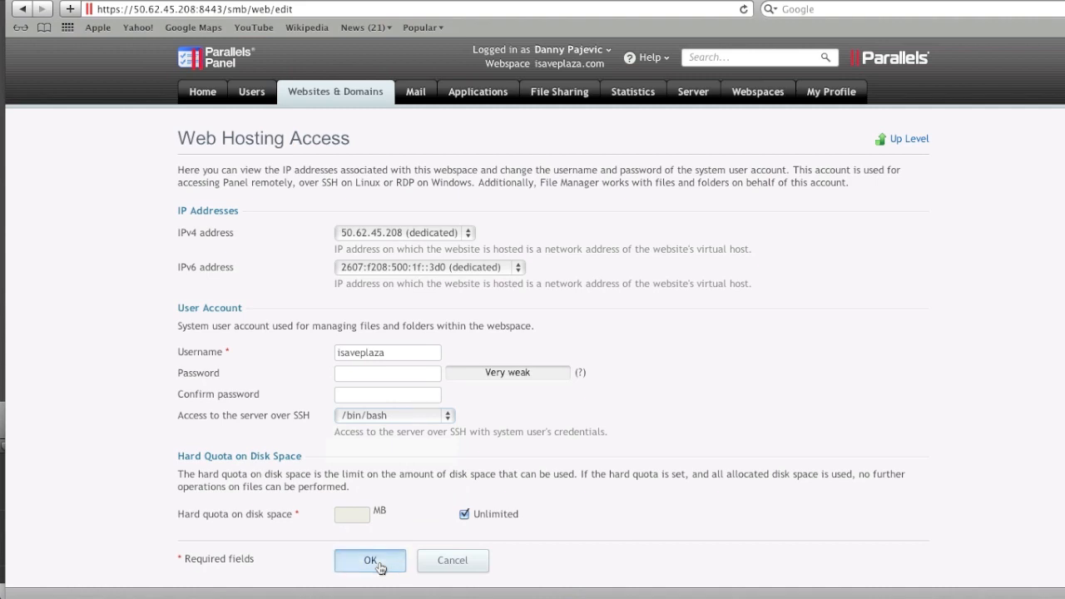
pyautogui.click(369, 559)
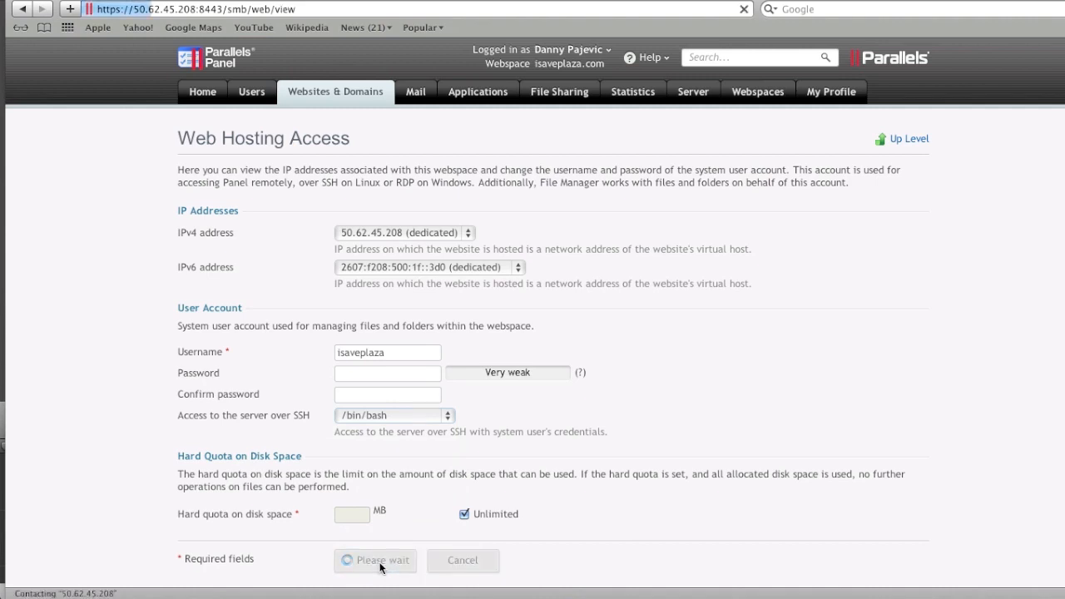
pyautogui.click(375, 560)
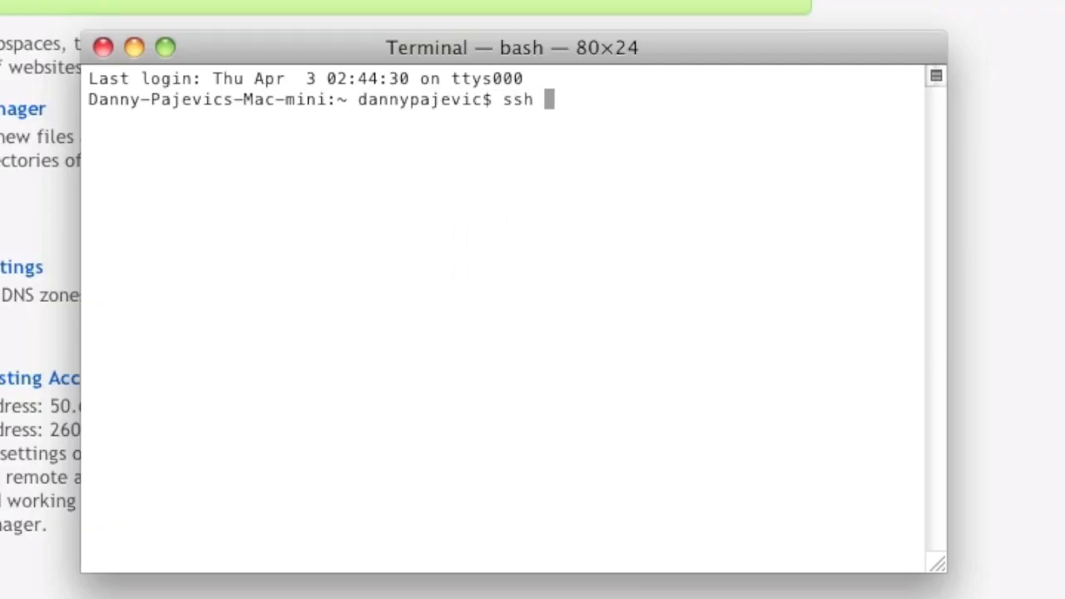
# Step: SSH into isaveplaza.com as isaveplaza and run ls in the home directory
pyautogui.write('isavepl')
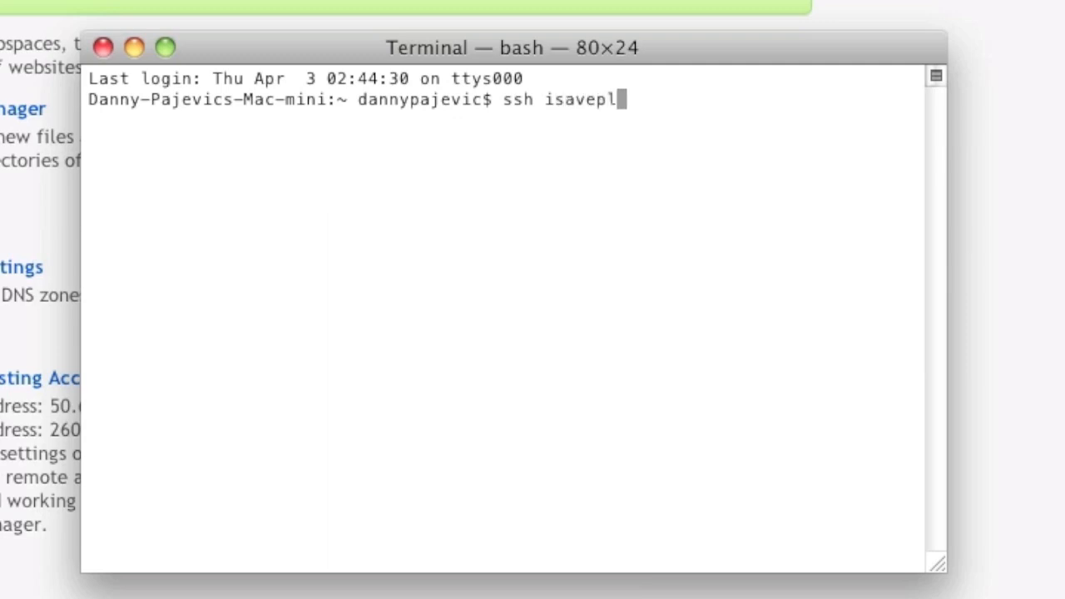
pyautogui.write('aza@i')
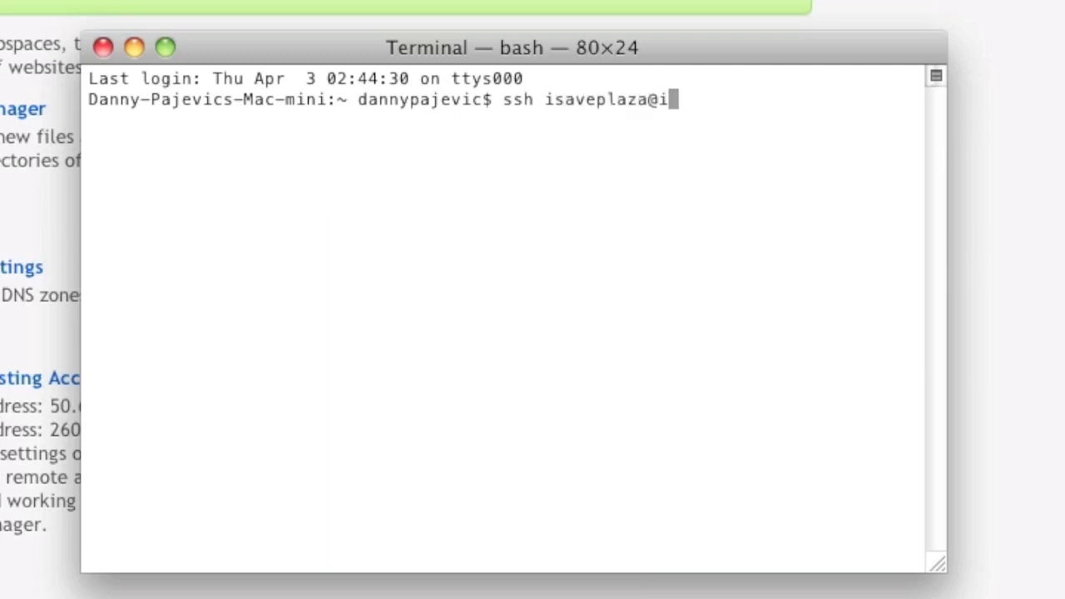
pyautogui.write('save')
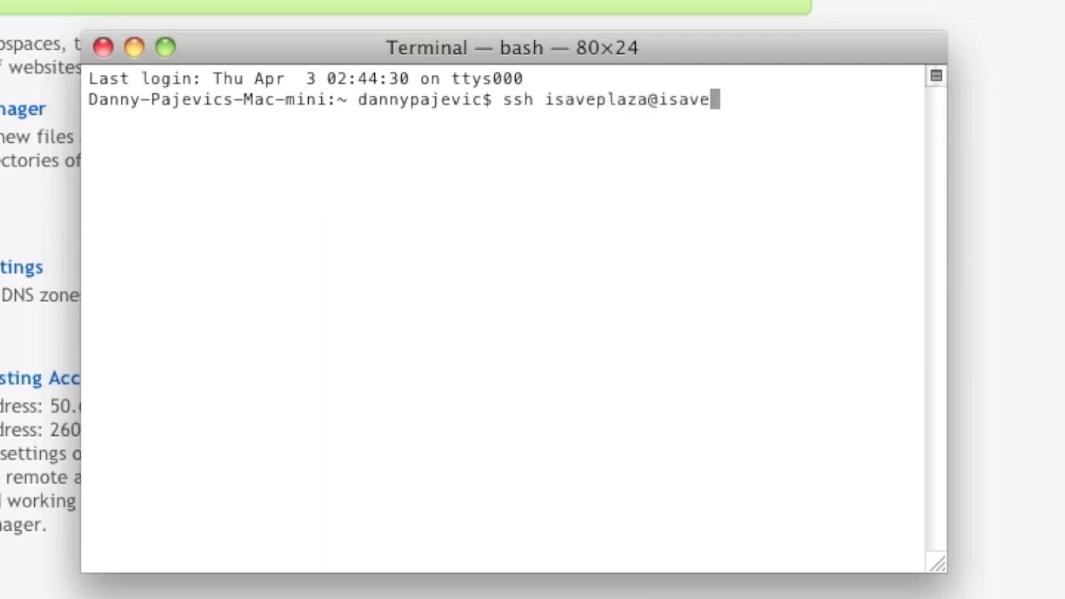
pyautogui.write('plaza.co')
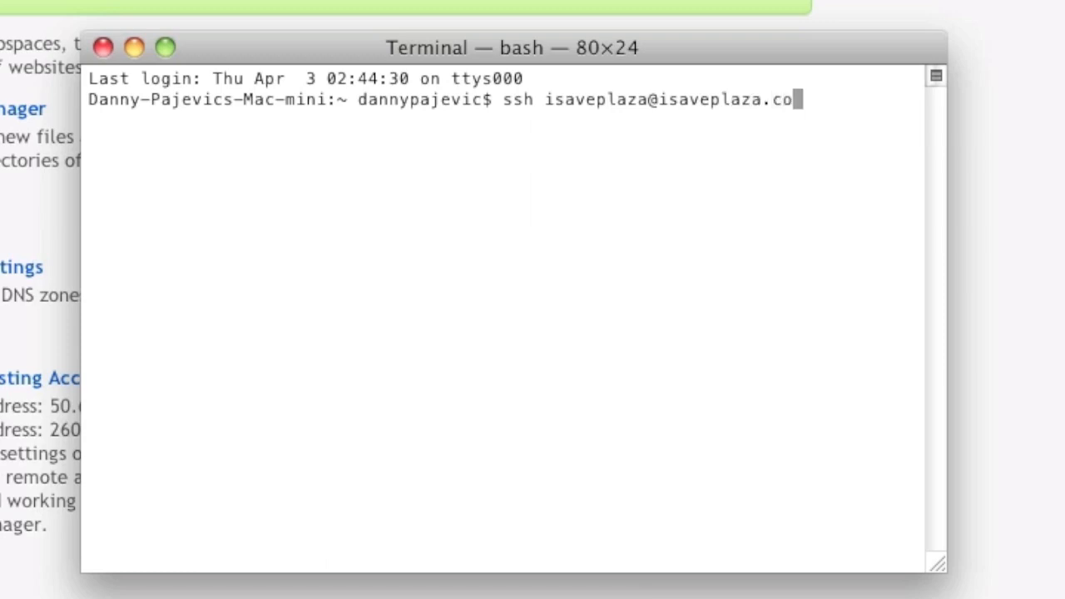
pyautogui.press('enter')
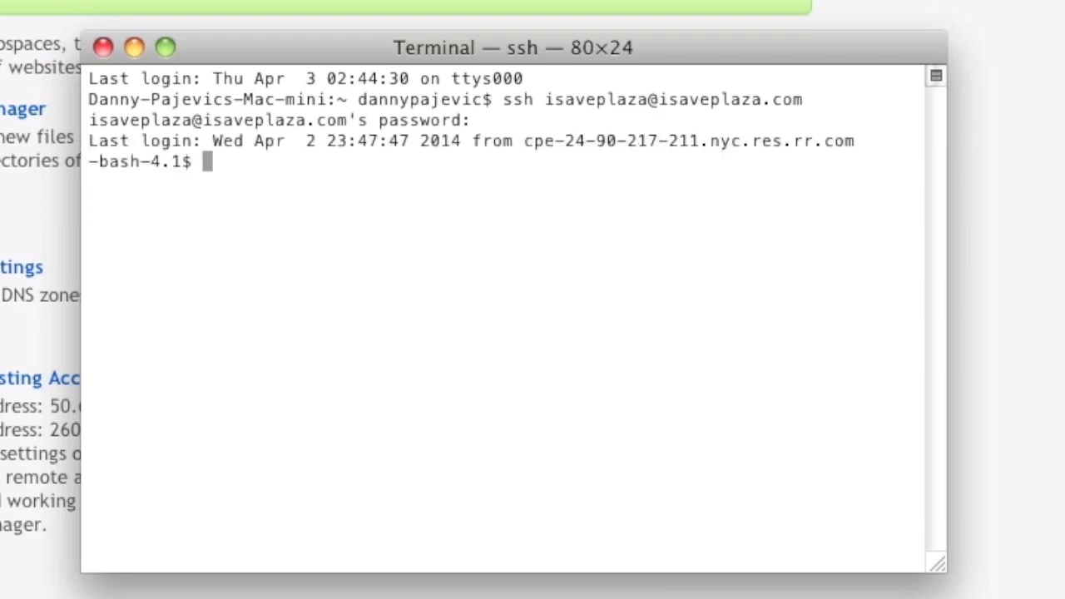
pyautogui.write('ls')
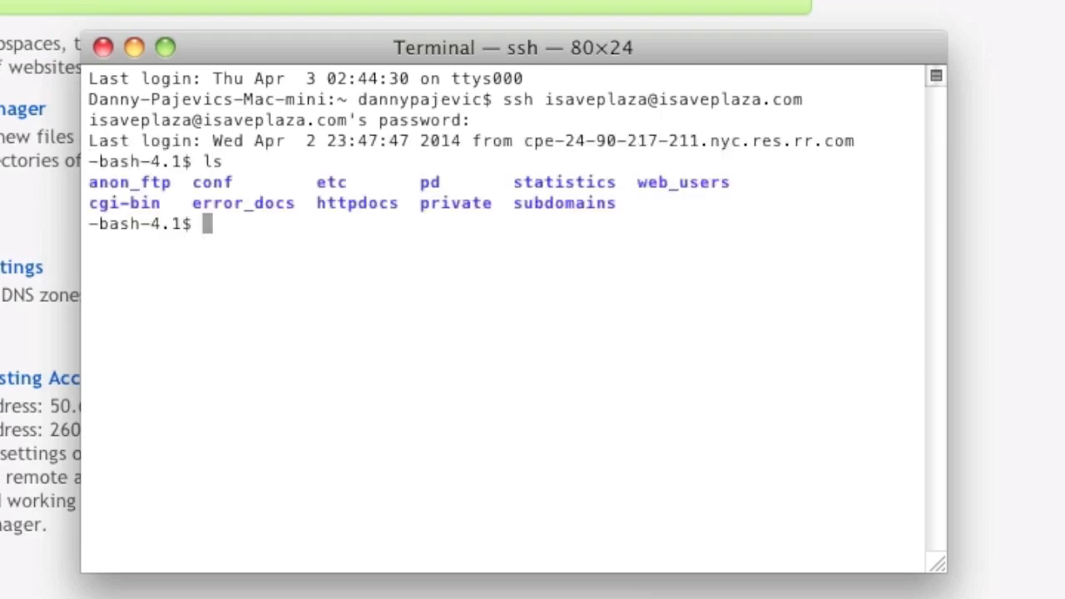